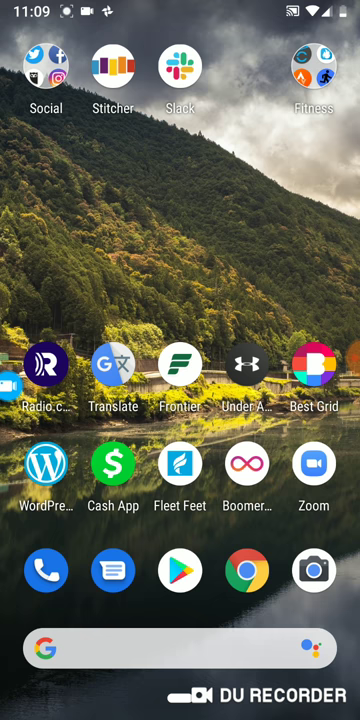
Launch Strava from the Fitness folder and open the Evening Run's edit form
left_click(313, 68)
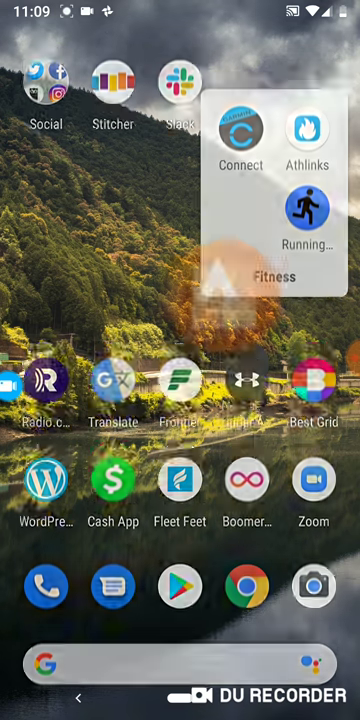
left_click(305, 210)
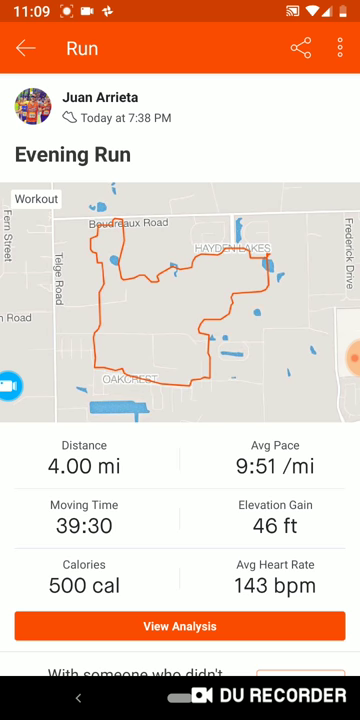
left_click(338, 48)
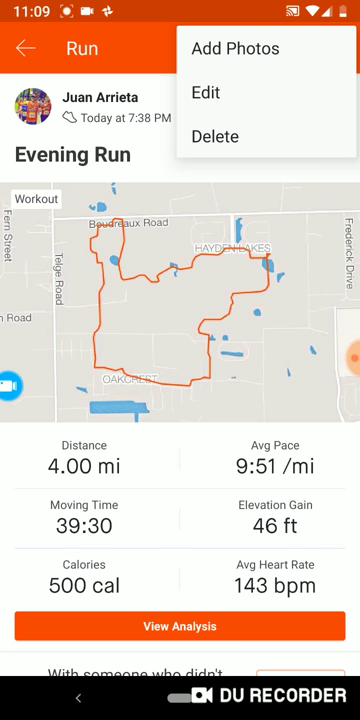
left_click(205, 92)
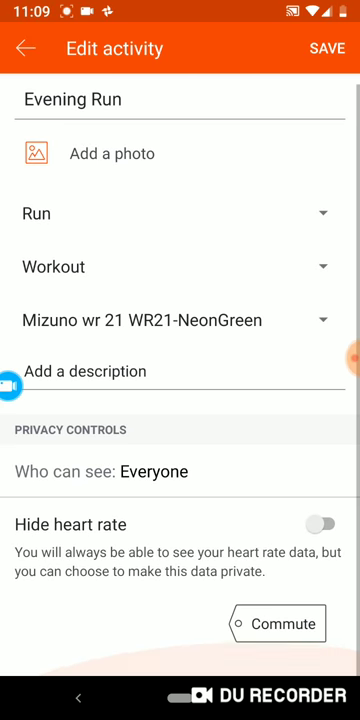
Change the Evening Run gear to Mizuno WR21 WaveRider-BlueYellow and save
left_click(180, 320)
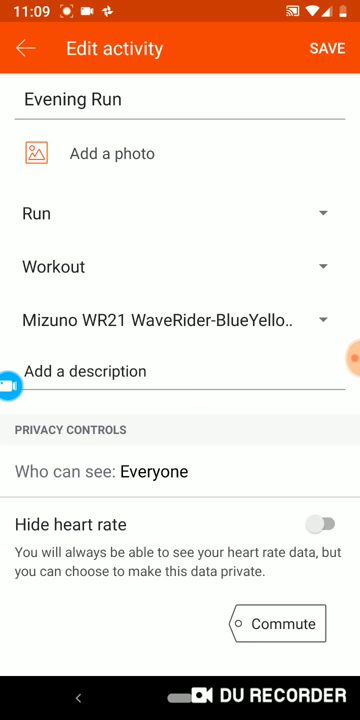
left_click(327, 48)
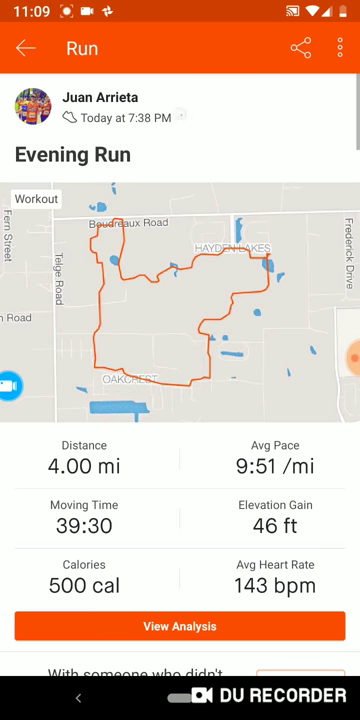